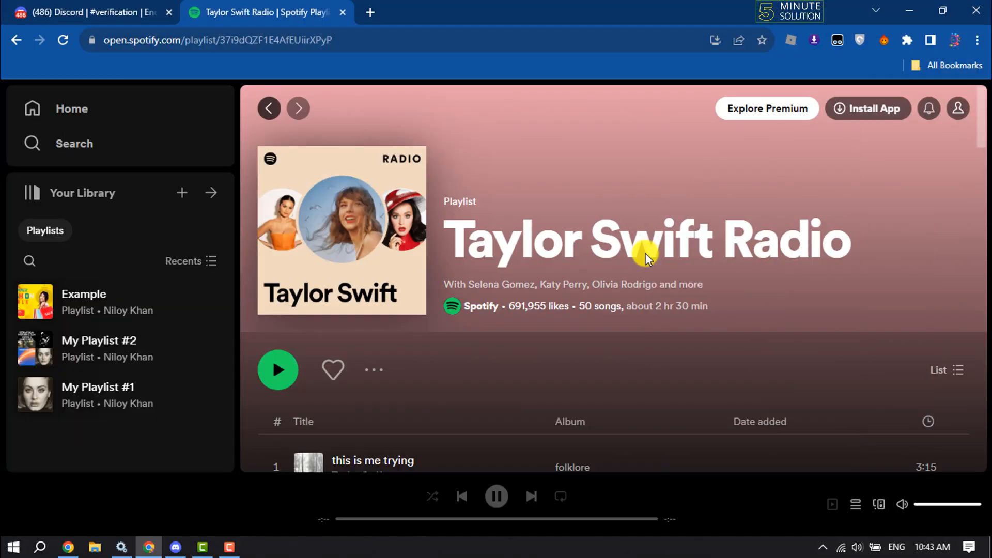
pyautogui.moveTo(641, 309)
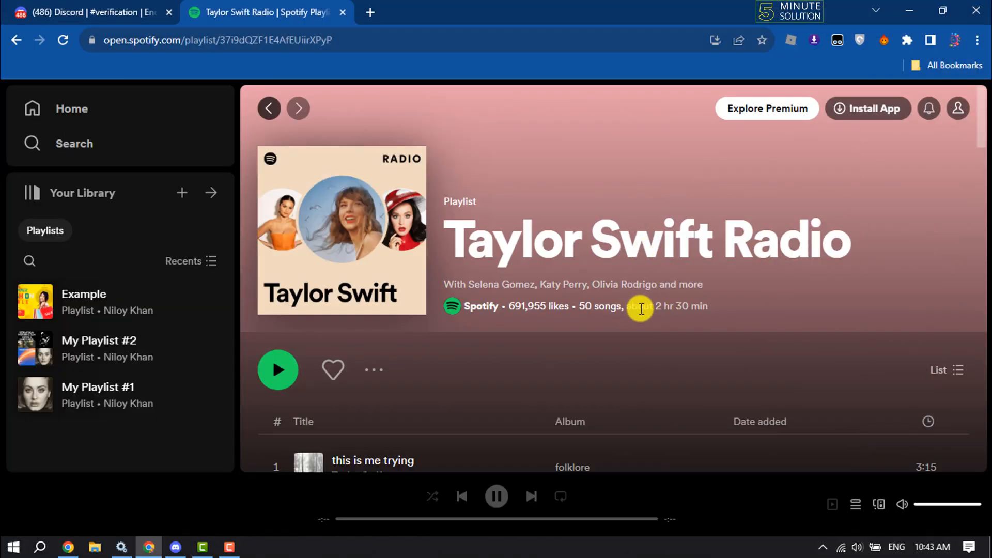
# Play track 1 'this is me trying' on Taylor Swift Radio, mute the volume, and switch to Discord
pyautogui.scroll(-3)
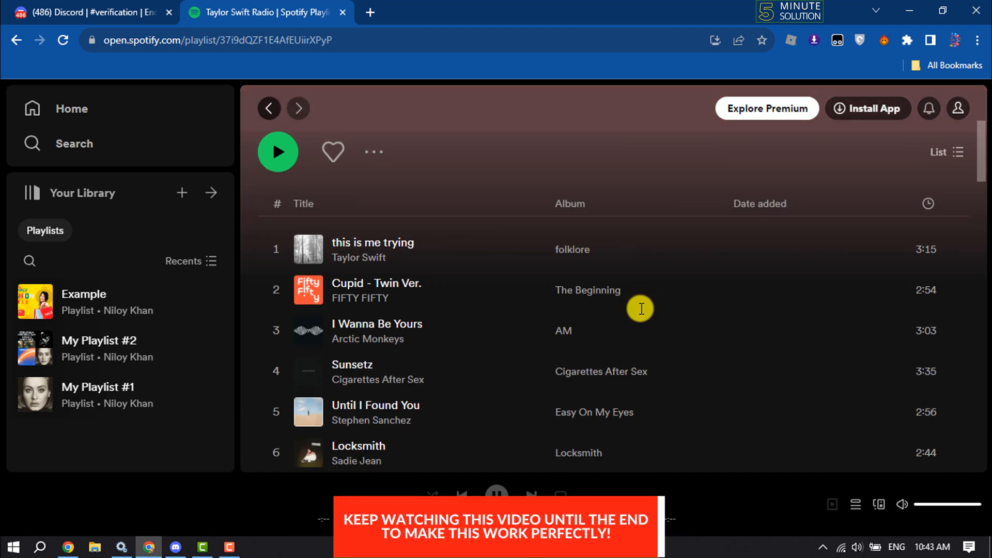
pyautogui.moveTo(641, 309)
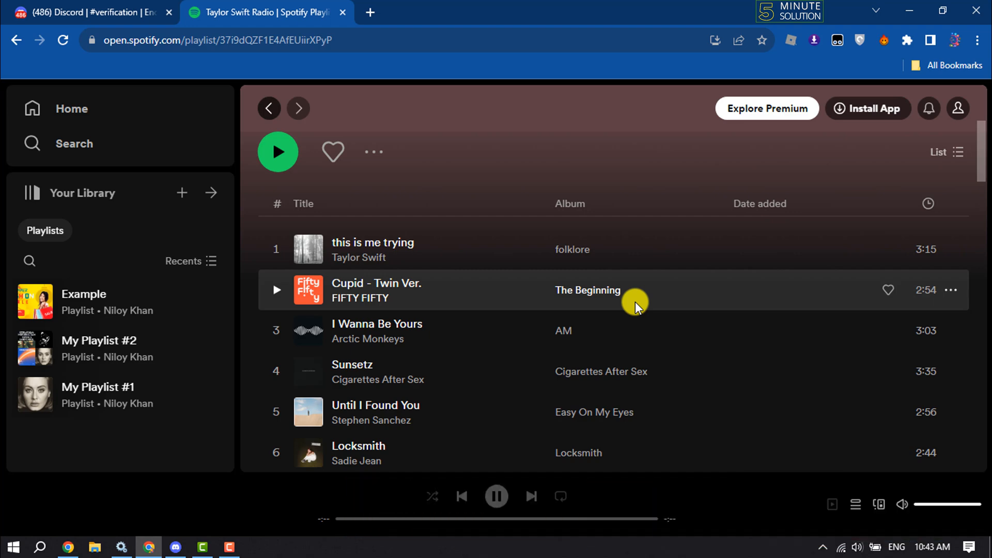
pyautogui.scroll(3)
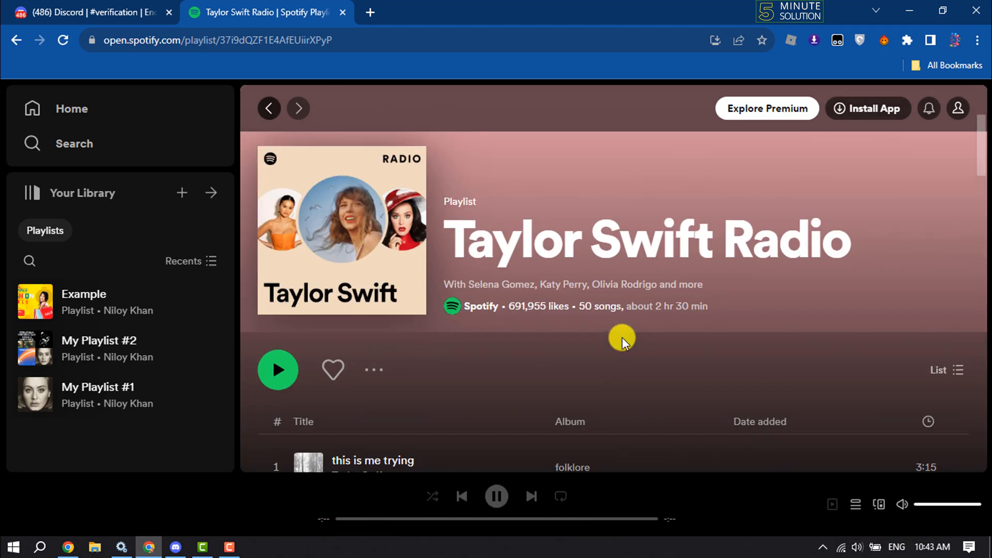
pyautogui.scroll(-3)
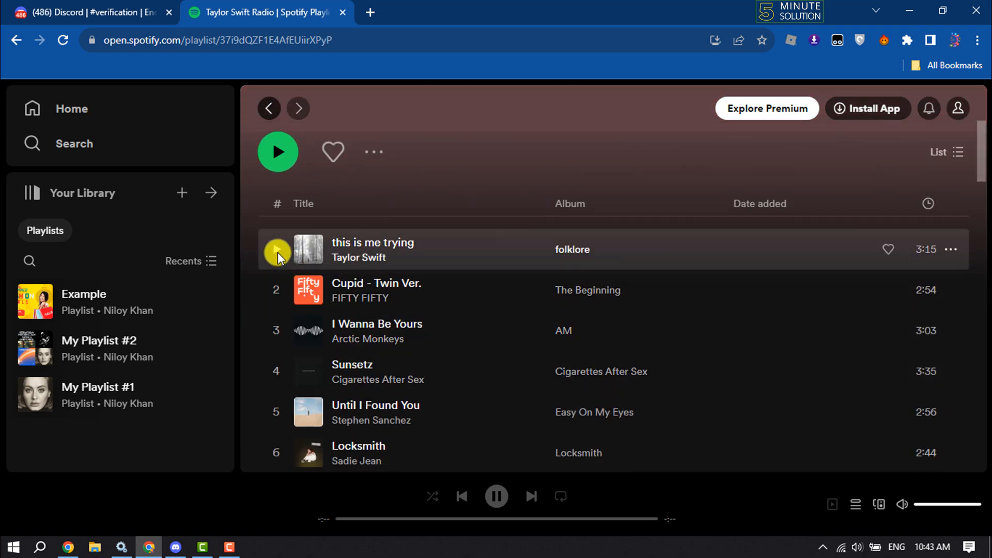
pyautogui.click(277, 249)
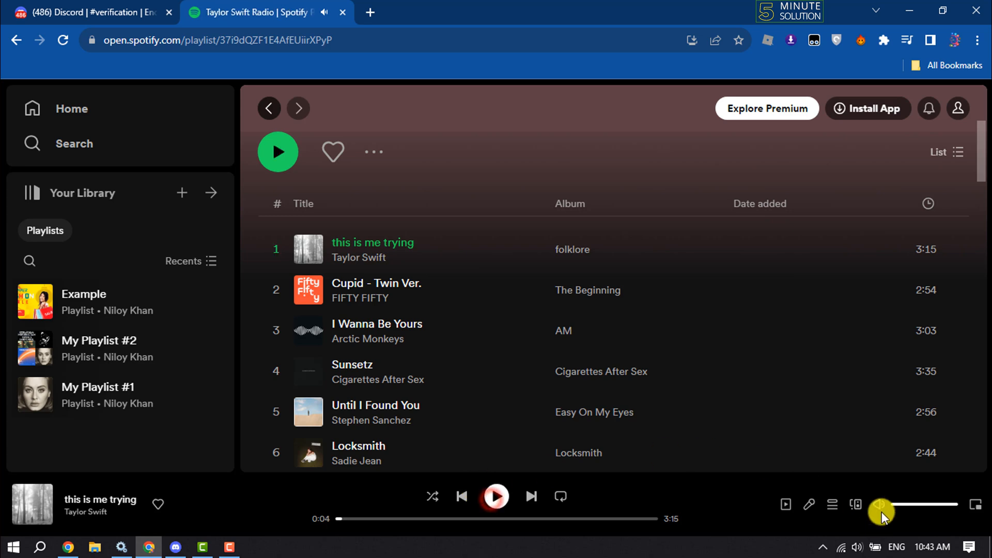
pyautogui.click(495, 496)
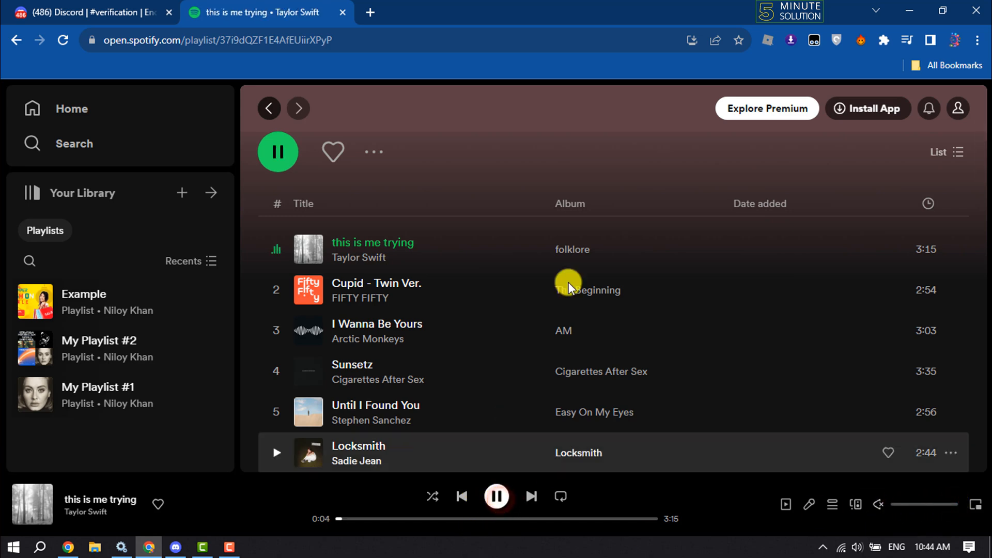
pyautogui.click(175, 547)
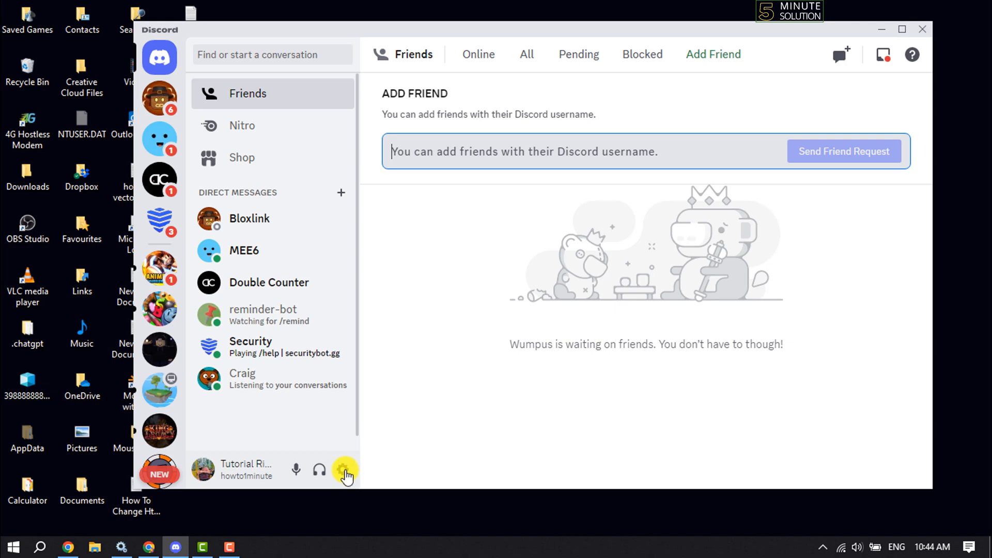
pyautogui.moveTo(345, 471)
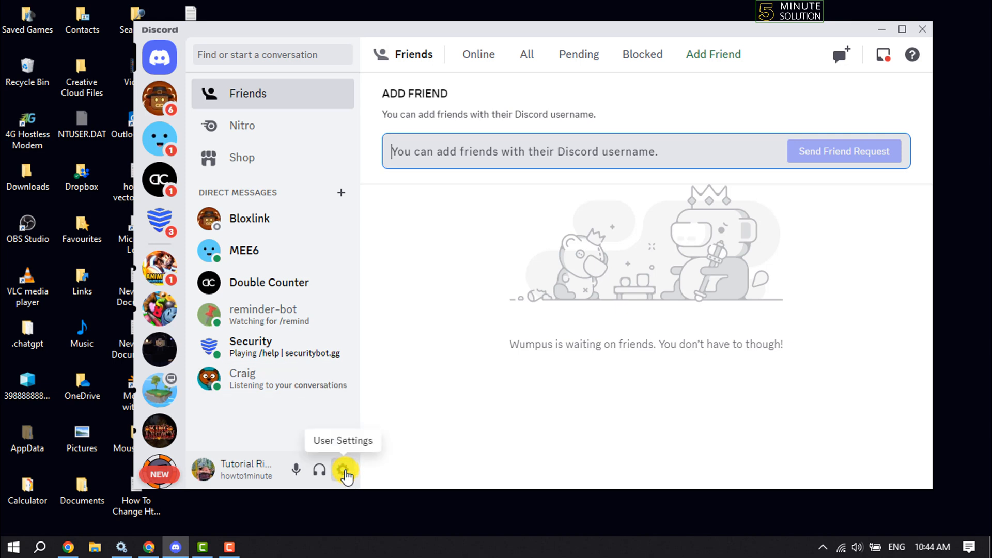
# Go to User Settings > Registered Games under Activity Settings
pyautogui.click(345, 472)
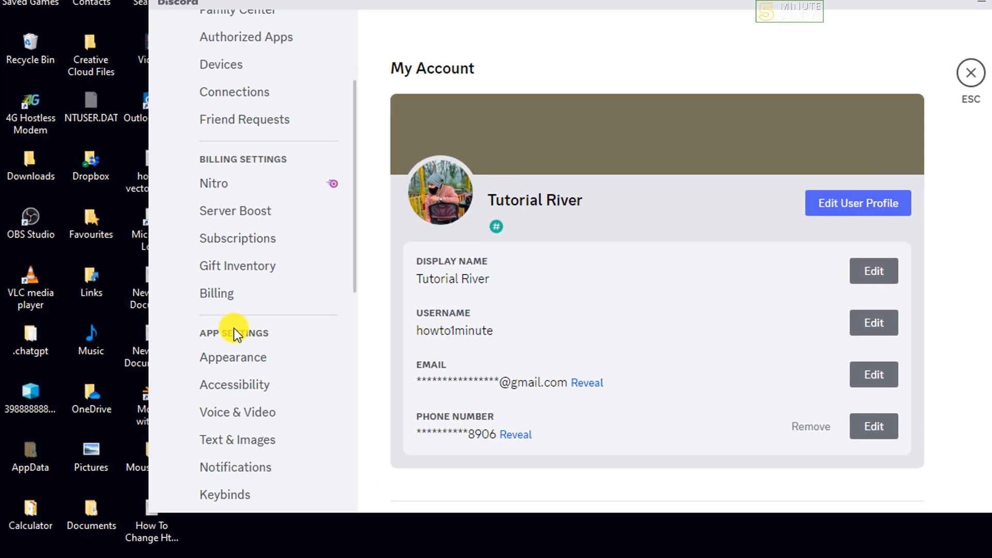
pyautogui.scroll(-3)
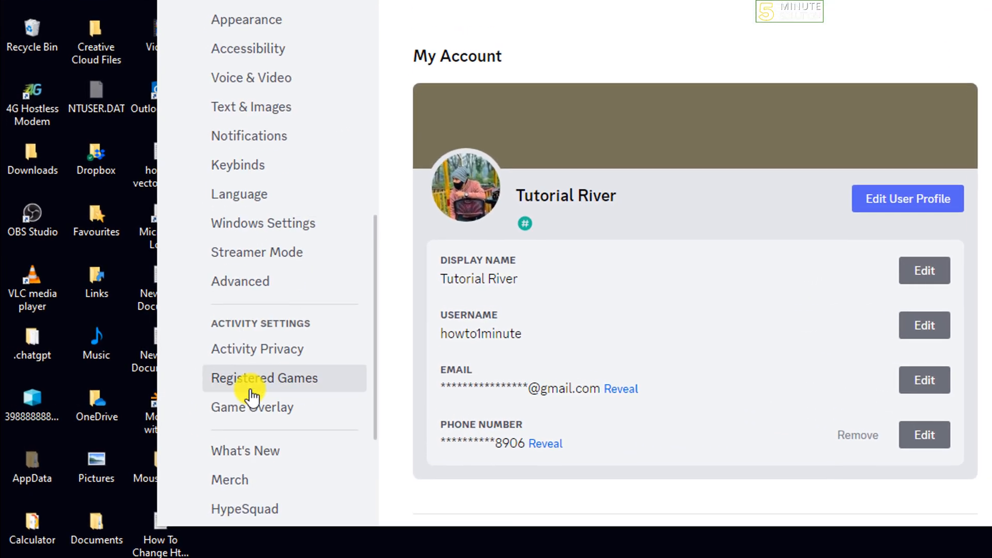
pyautogui.click(263, 378)
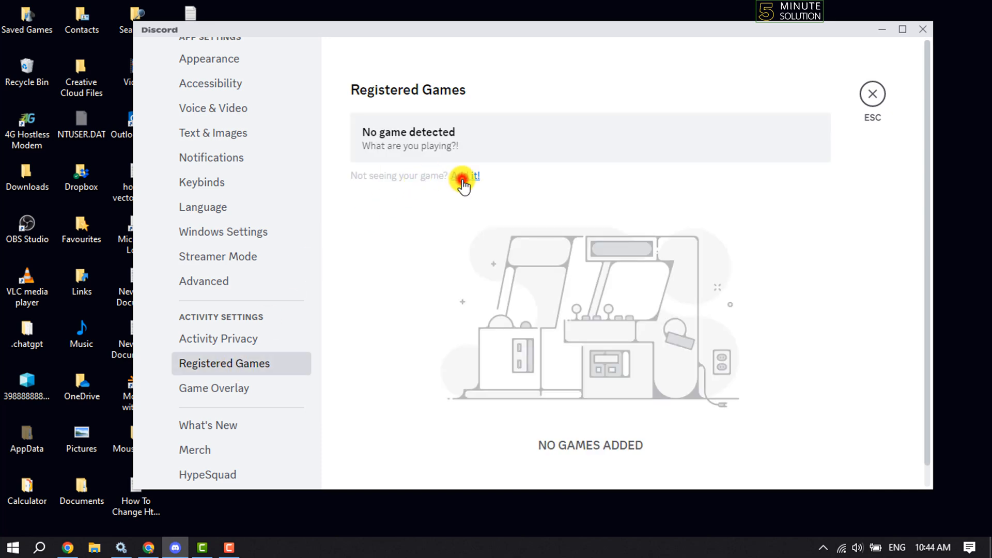
# Add Google Chrome as a registered game from the running programs list and close settings
pyautogui.click(464, 176)
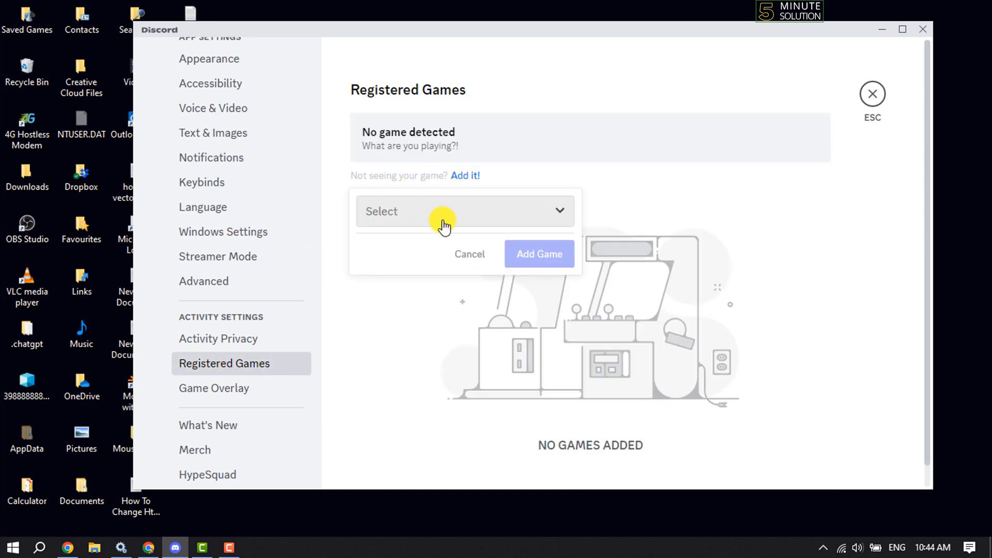
pyautogui.click(464, 210)
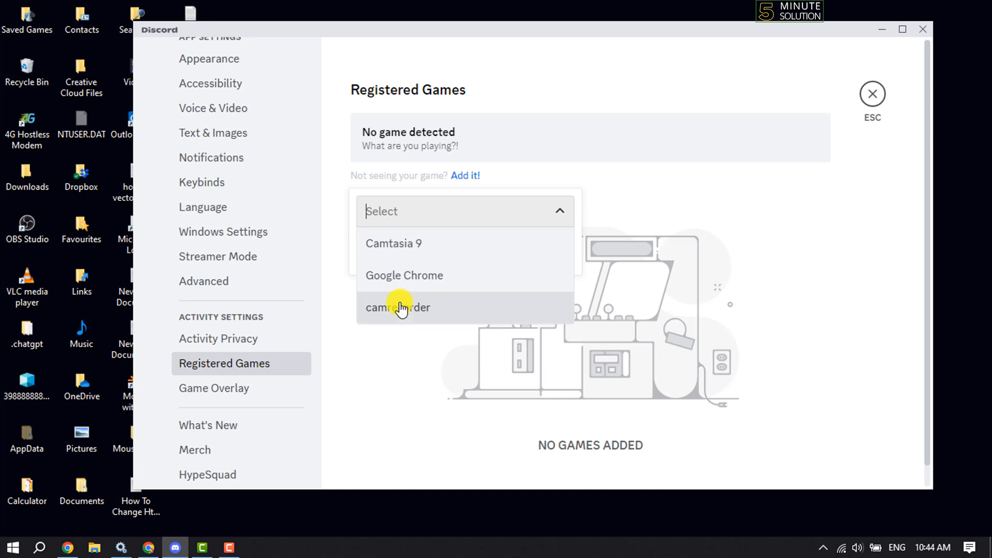
pyautogui.moveTo(392, 321)
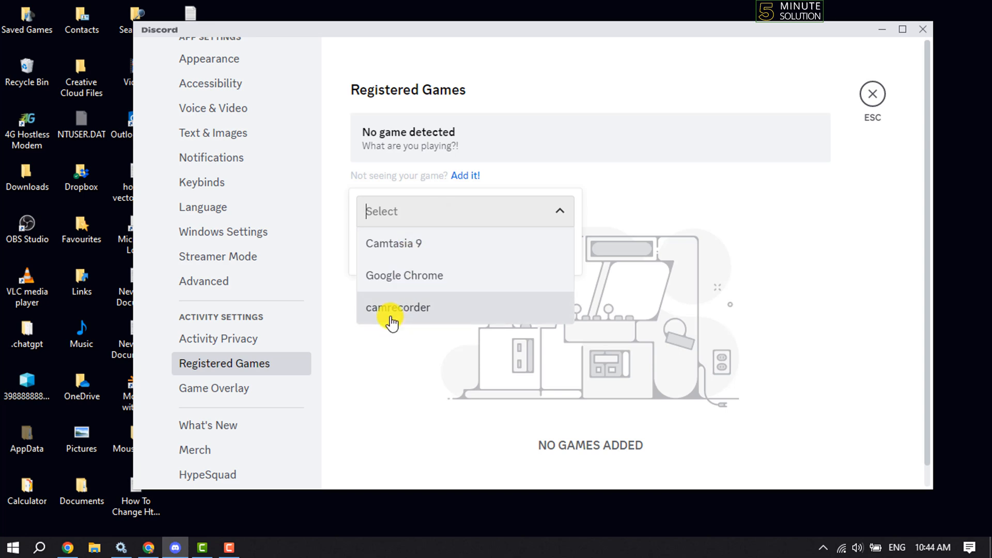
pyautogui.moveTo(429, 288)
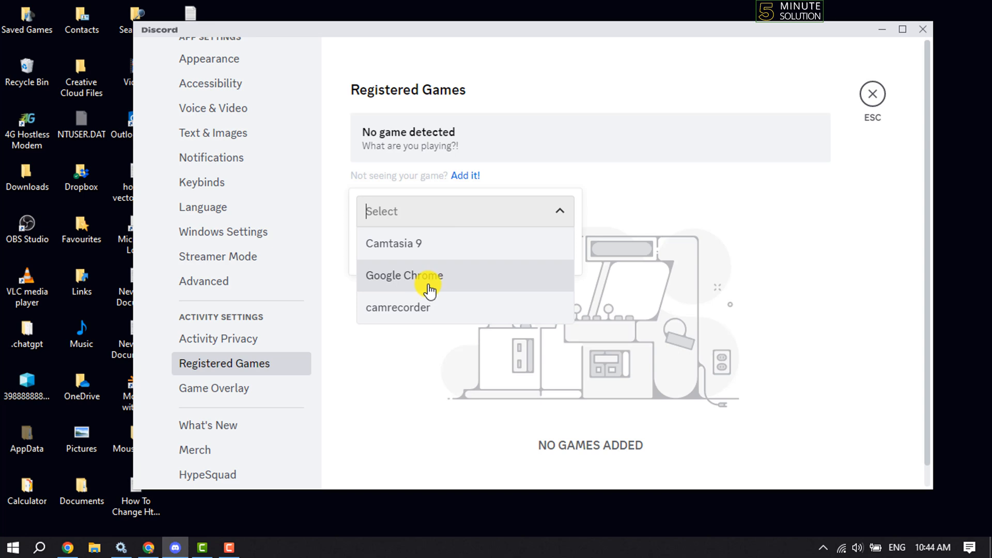
pyautogui.moveTo(423, 287)
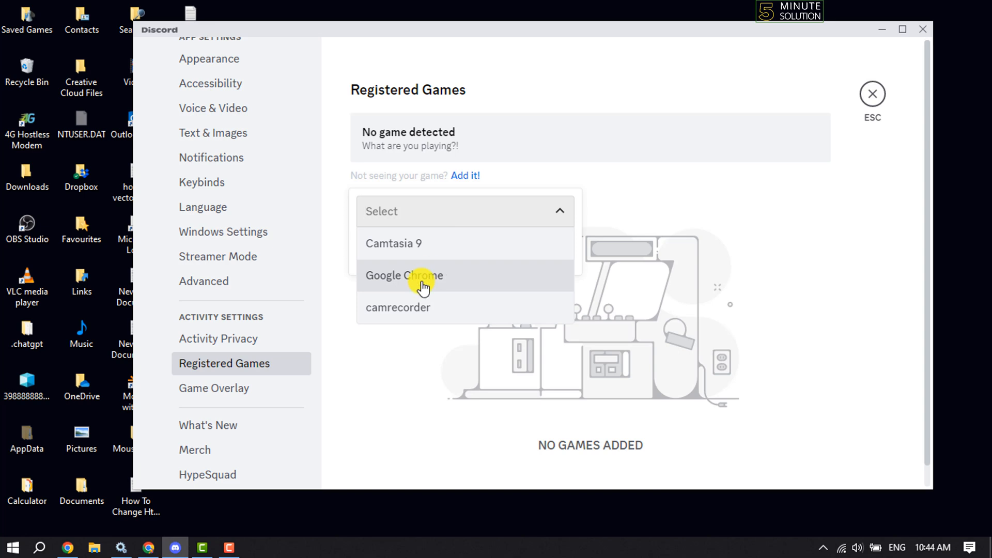
pyautogui.click(404, 274)
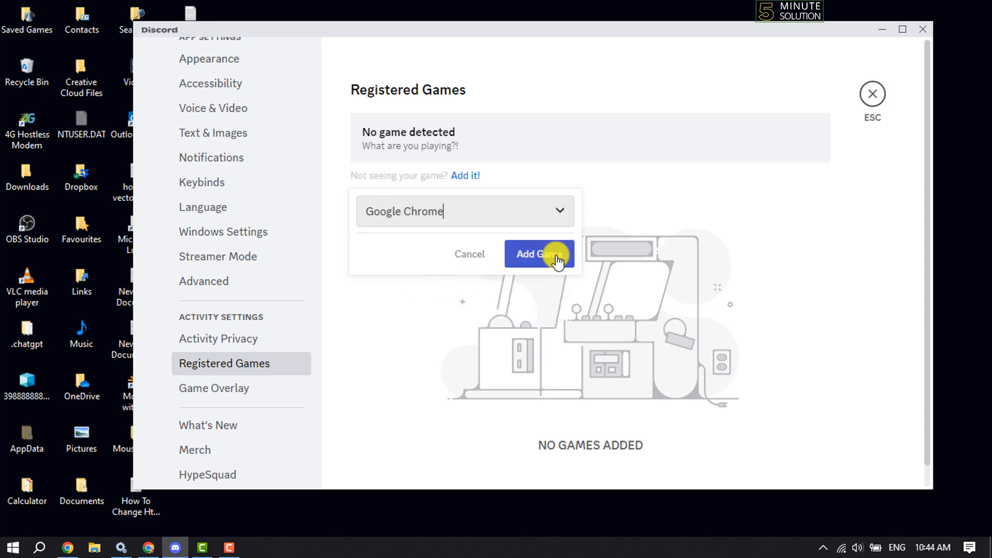
pyautogui.click(537, 254)
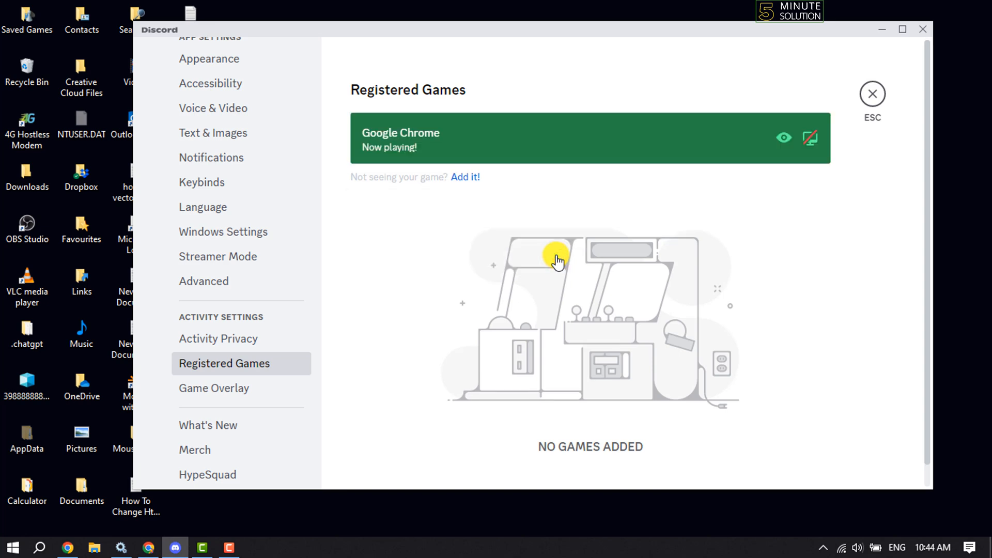
pyautogui.click(872, 94)
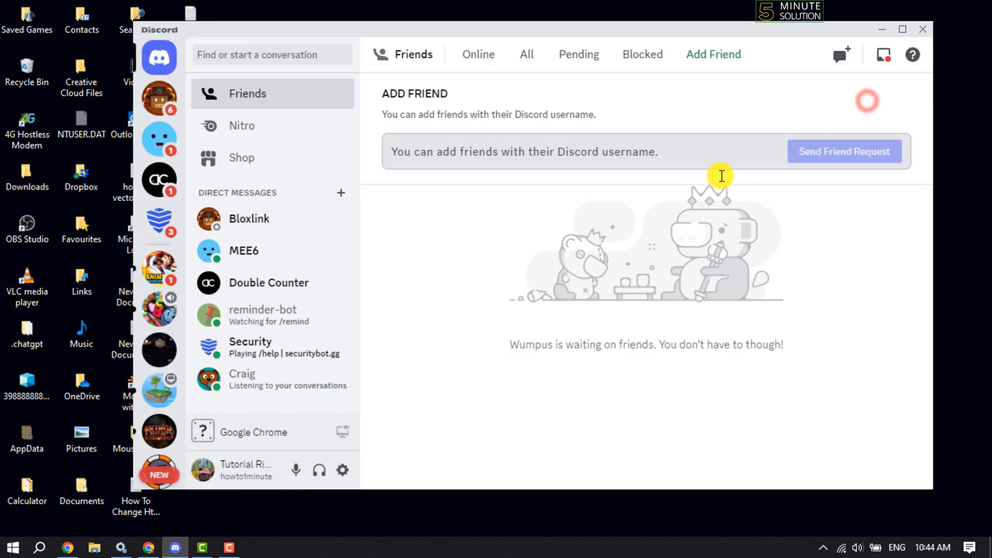
# Join the General voice channel in the Online gaming server and start screen share setup for Google Chrome
pyautogui.scroll(-3)
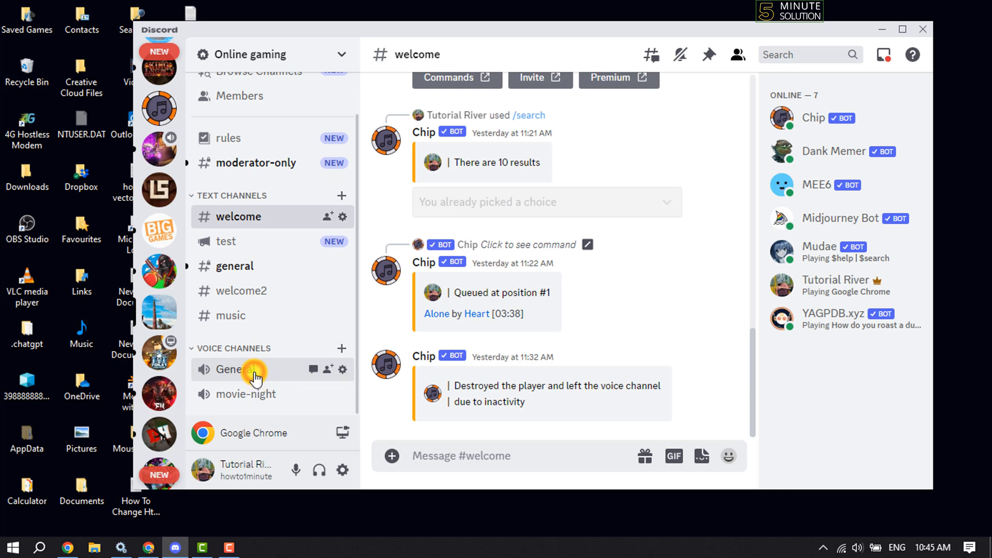
pyautogui.click(234, 369)
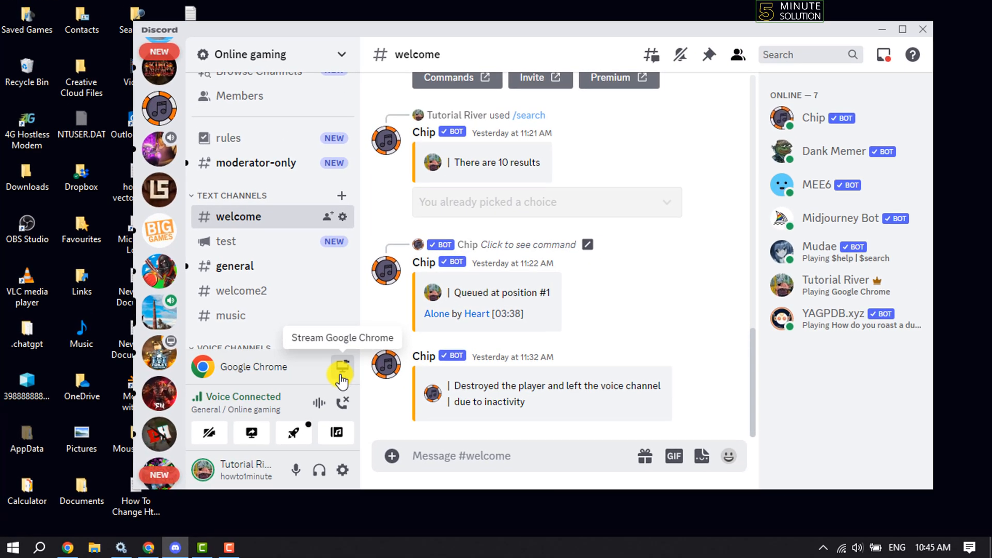
pyautogui.moveTo(342, 373)
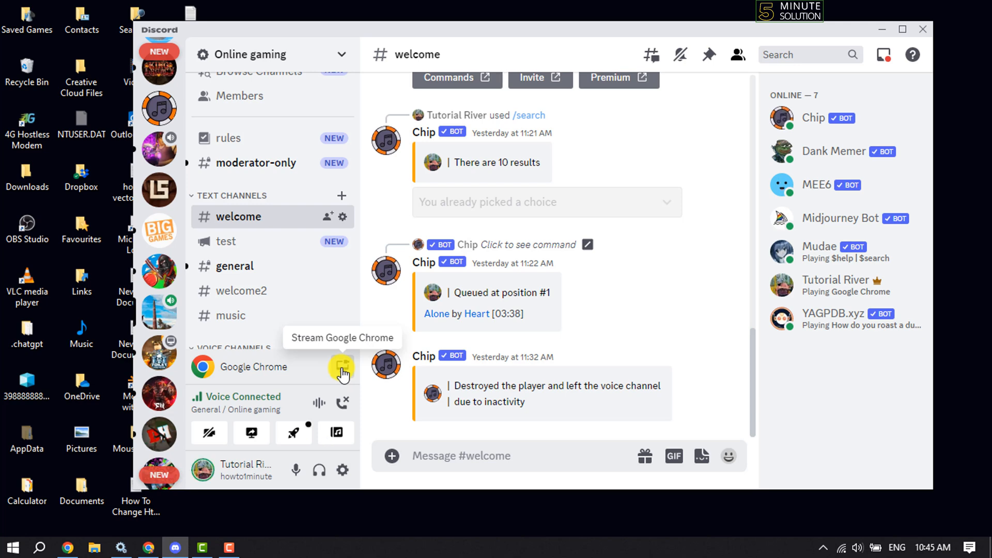
pyautogui.click(342, 368)
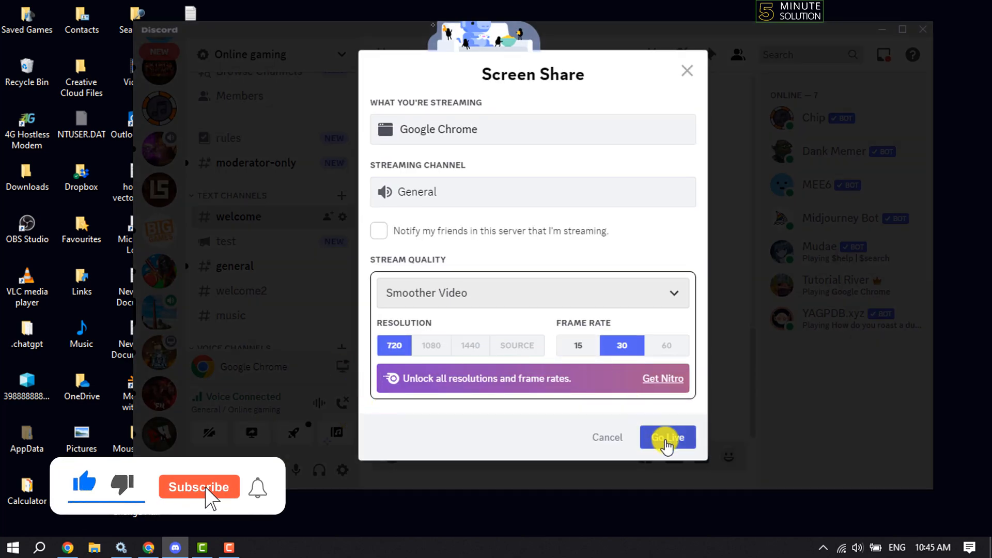
# Go Live streaming Google Chrome to General at 720p, 30 fps
pyautogui.click(666, 436)
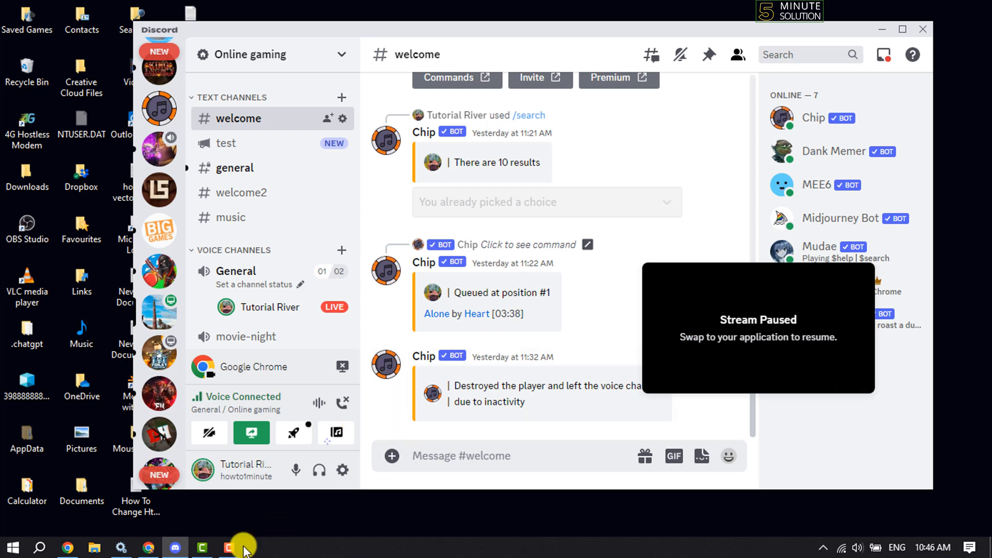
# Bring Chrome's Spotify playlist forward, then return to Discord to confirm it shows in the stream preview
pyautogui.click(147, 547)
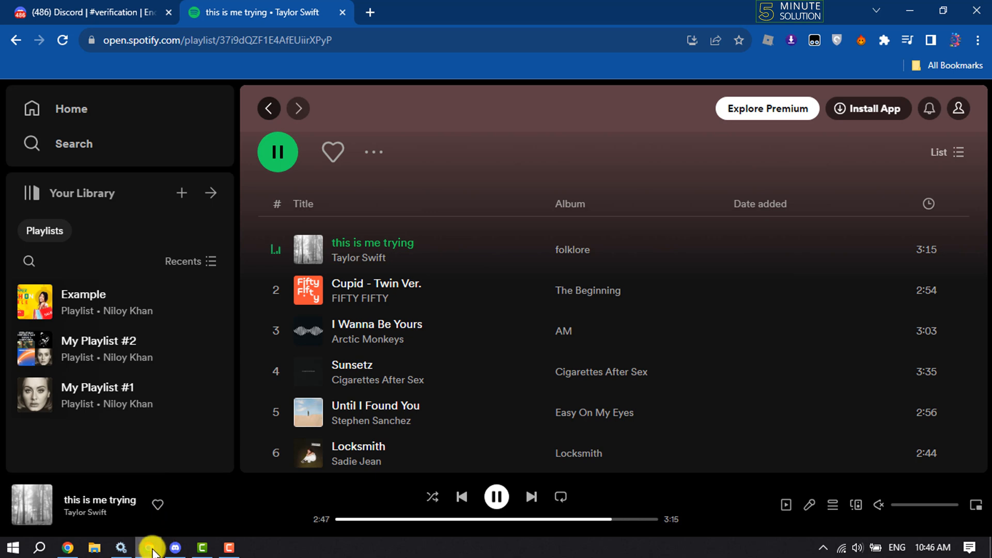
pyautogui.moveTo(176, 547)
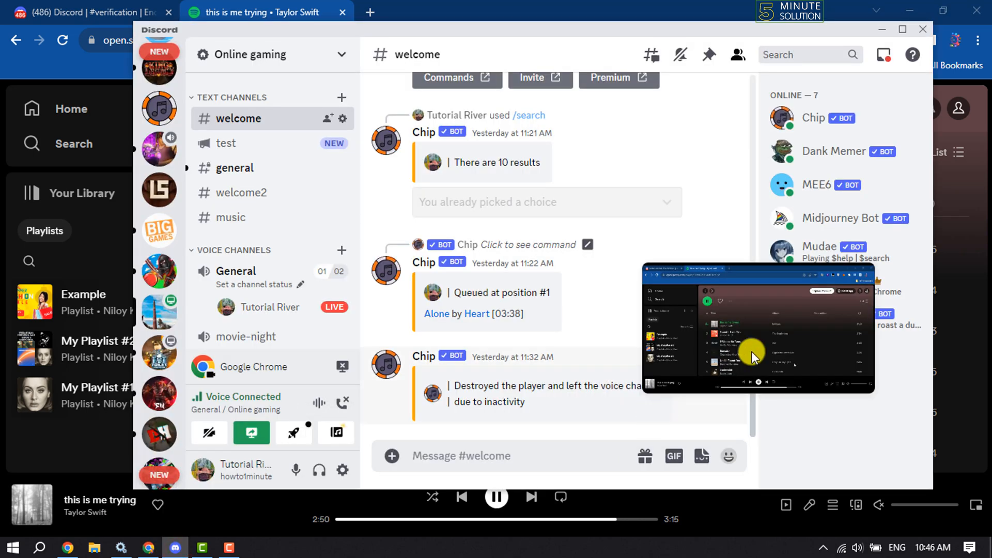
pyautogui.moveTo(540, 378)
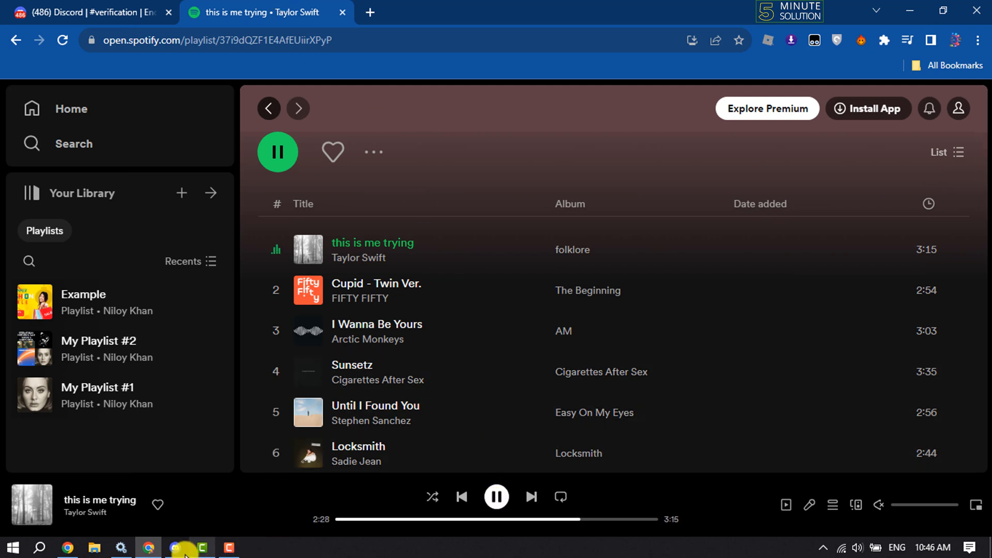
pyautogui.click(173, 547)
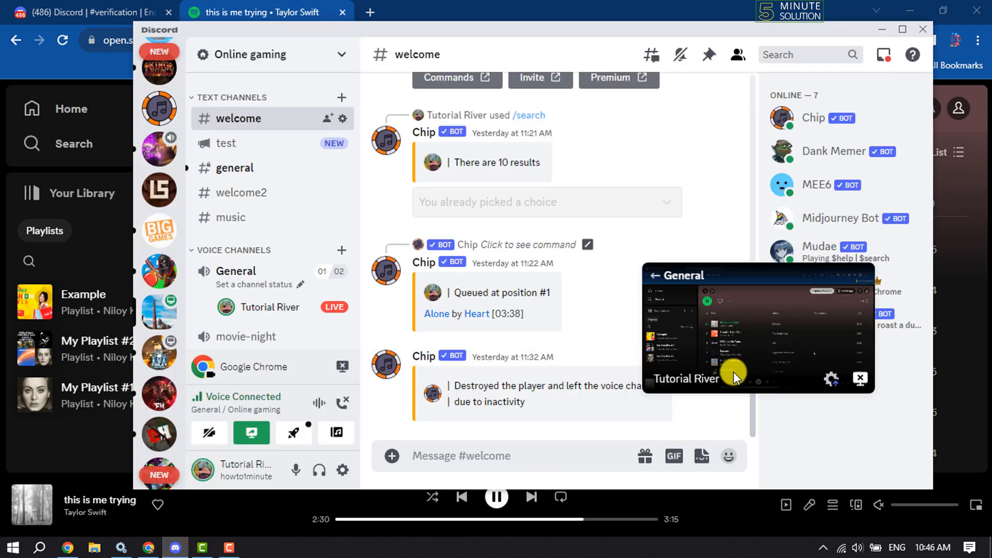